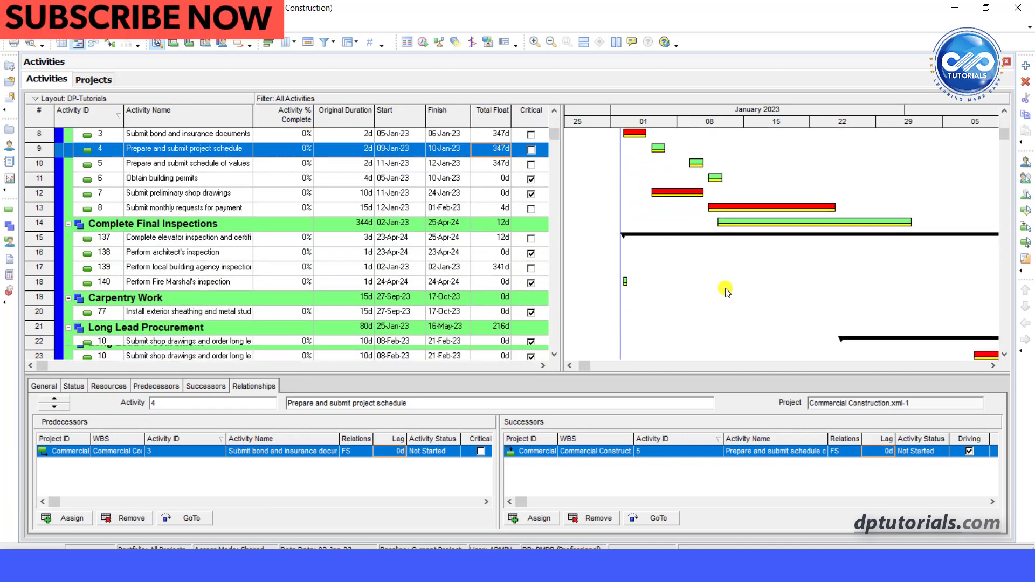
# - Create a new activity filter named Near Critical
pyautogui.scroll(-3)
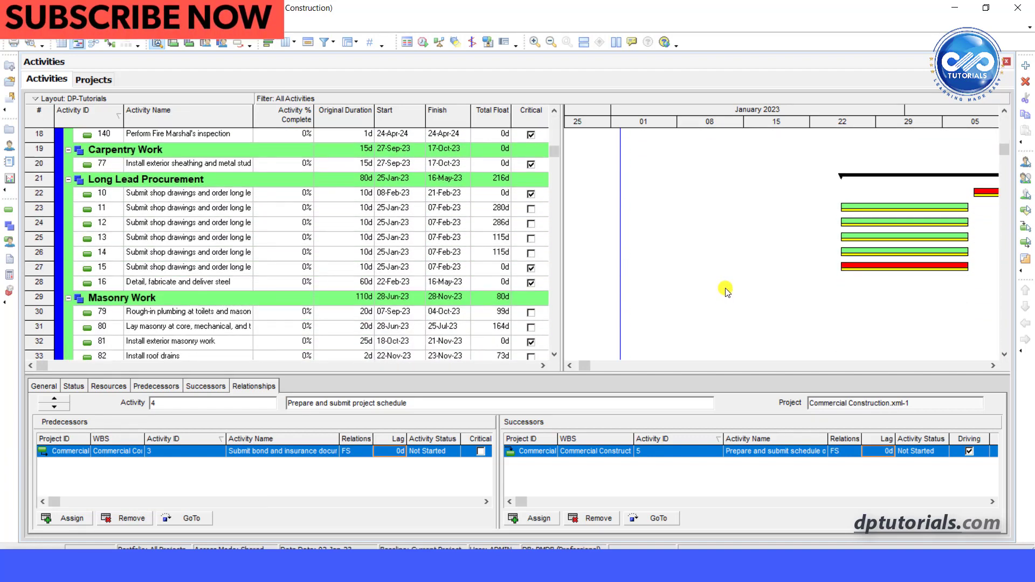
pyautogui.scroll(-3)
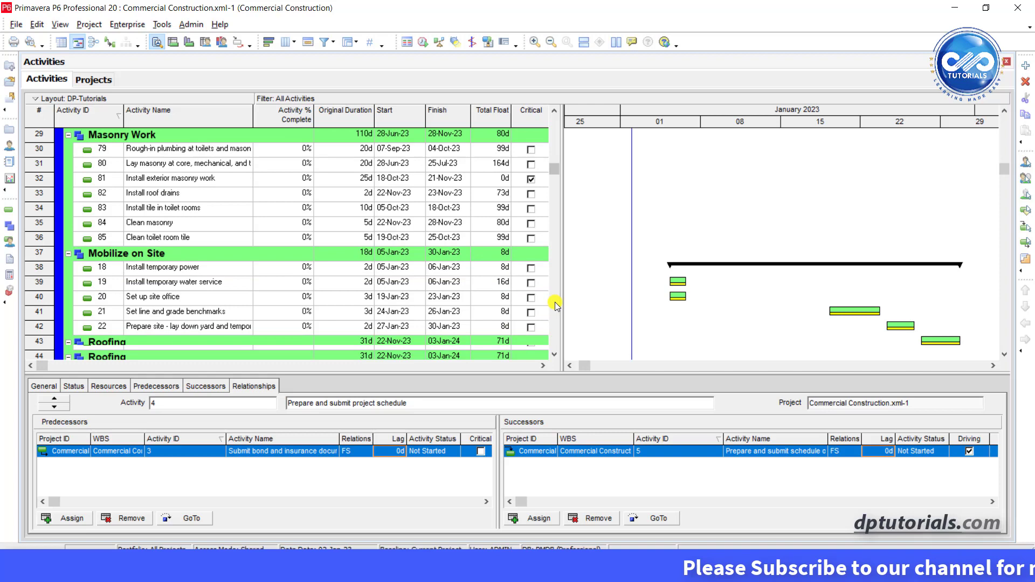
pyautogui.scroll(-3)
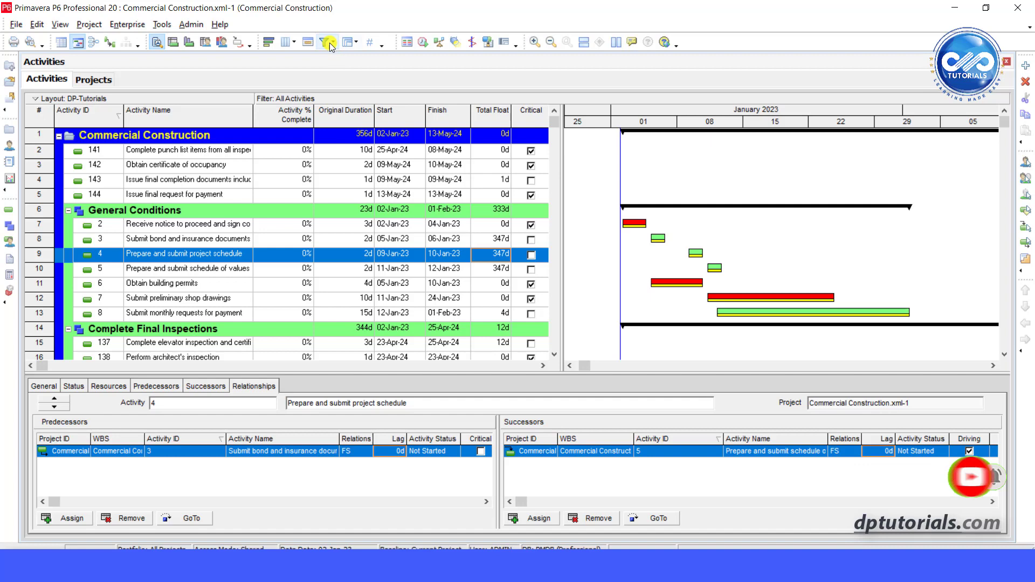
pyautogui.click(326, 42)
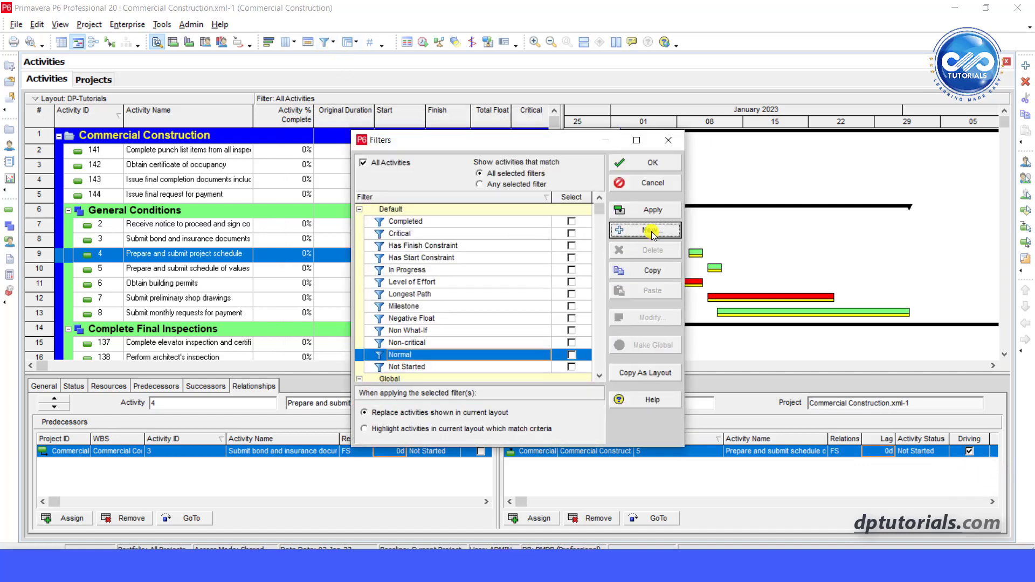
pyautogui.click(644, 229)
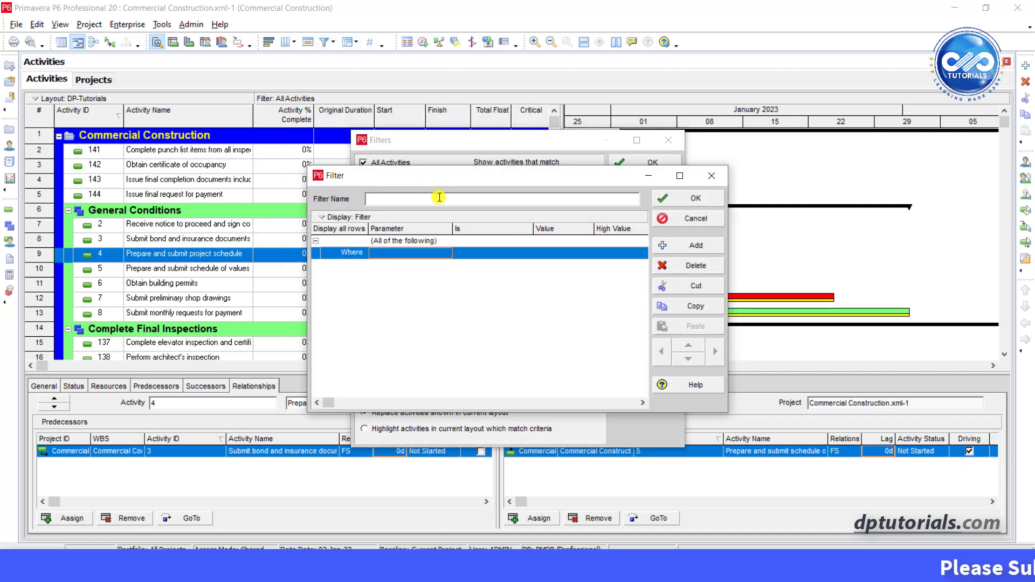
pyautogui.write('Near Critical')
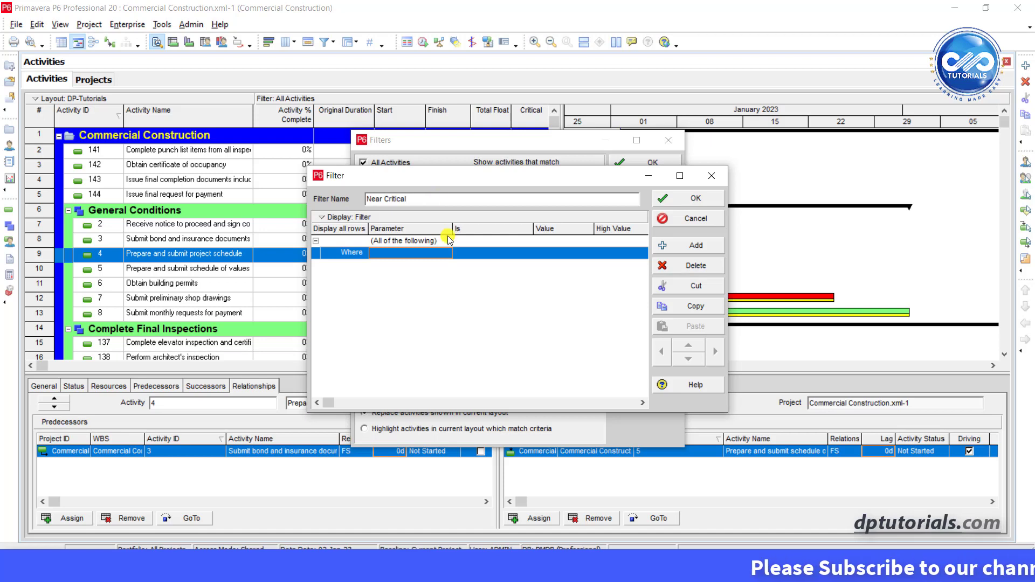
# - Make the filter match Total Float within the range 0d to 10d
pyautogui.click(444, 254)
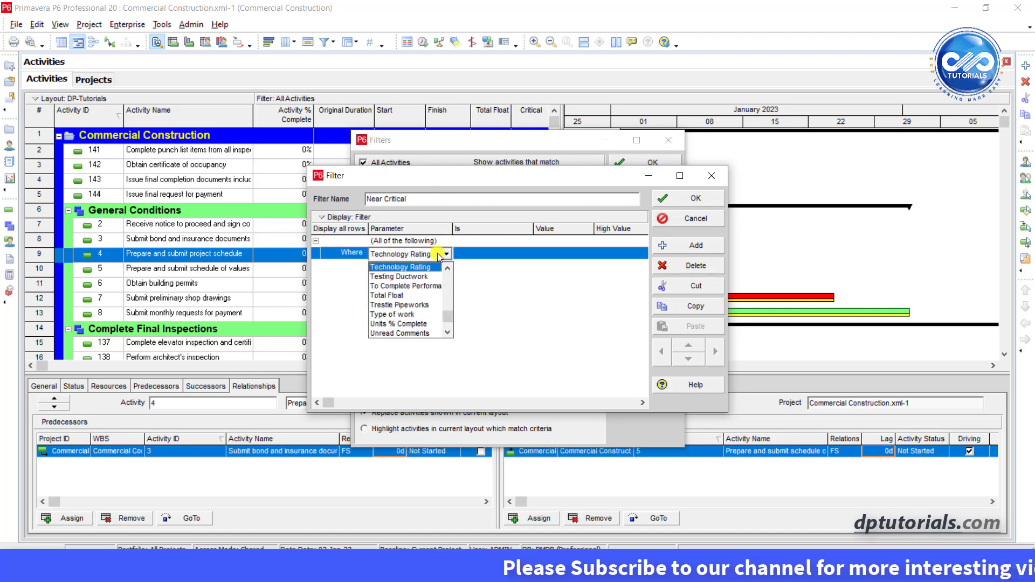
pyautogui.click(388, 295)
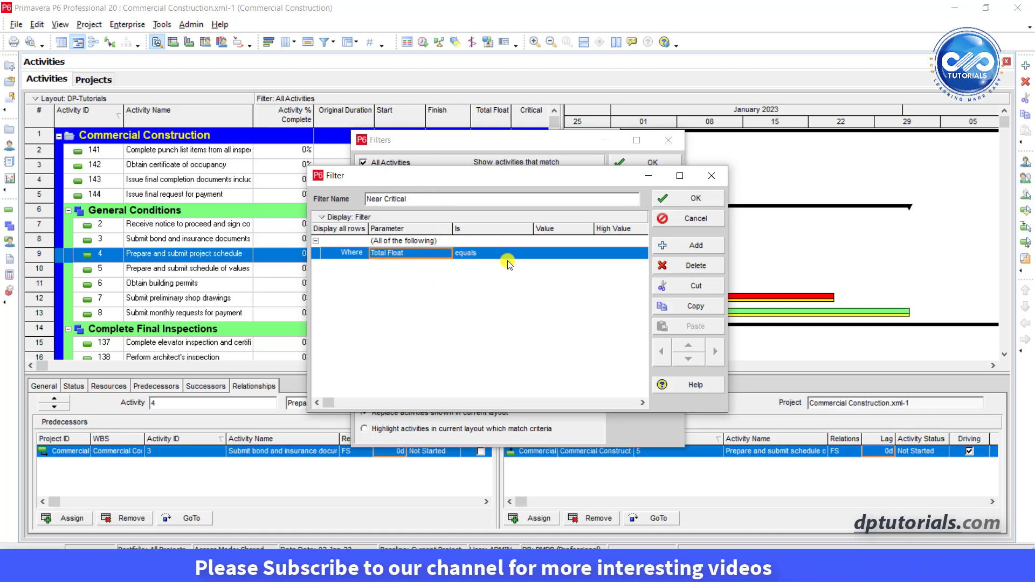
pyautogui.click(526, 254)
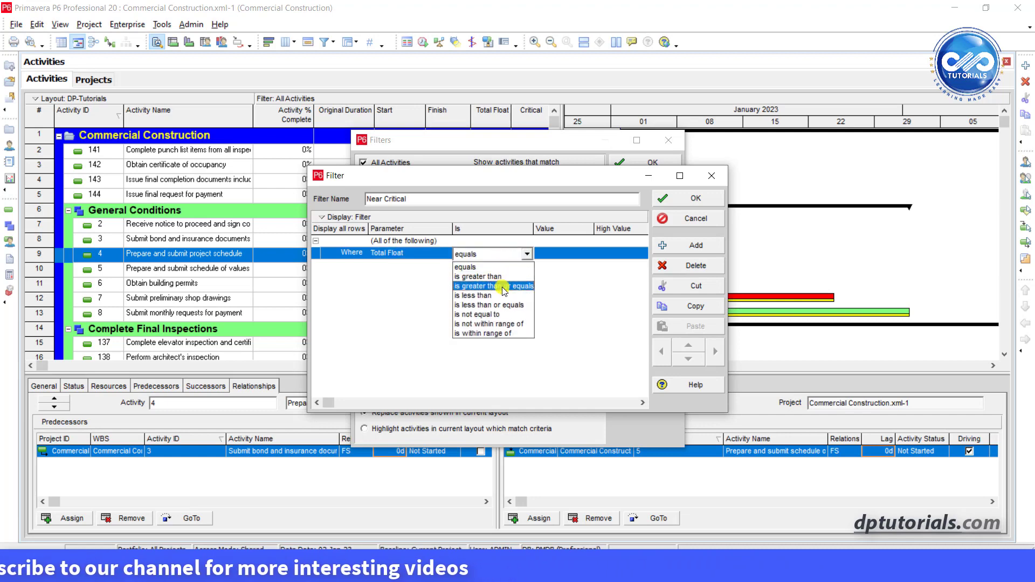
pyautogui.click(485, 333)
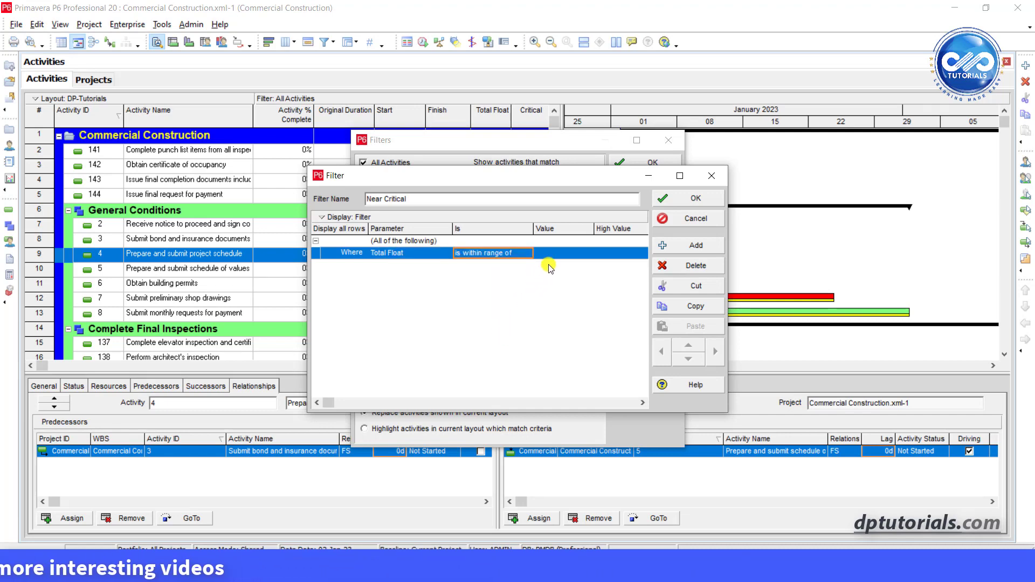
pyautogui.click(561, 253)
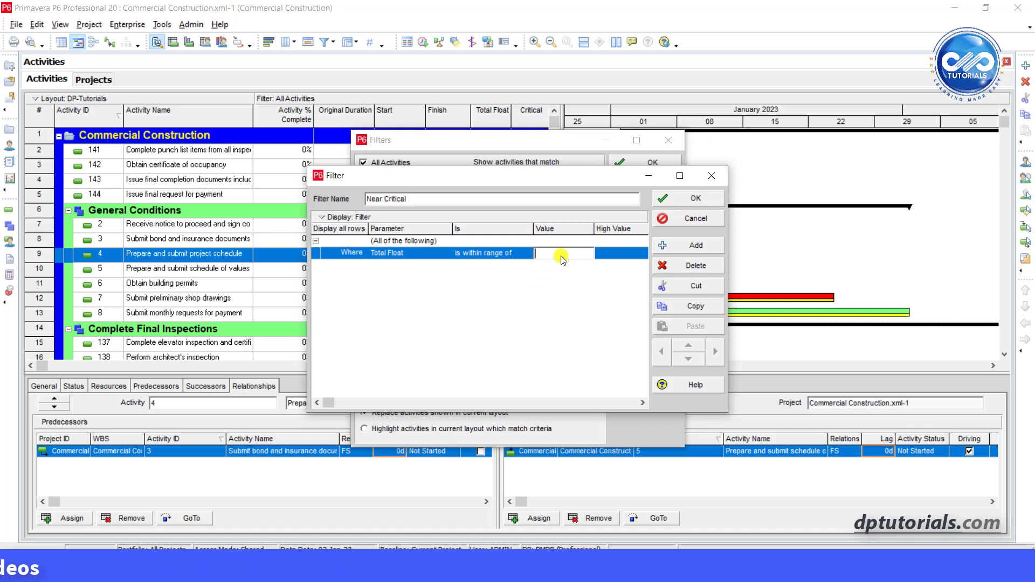
pyautogui.write('0.1d')
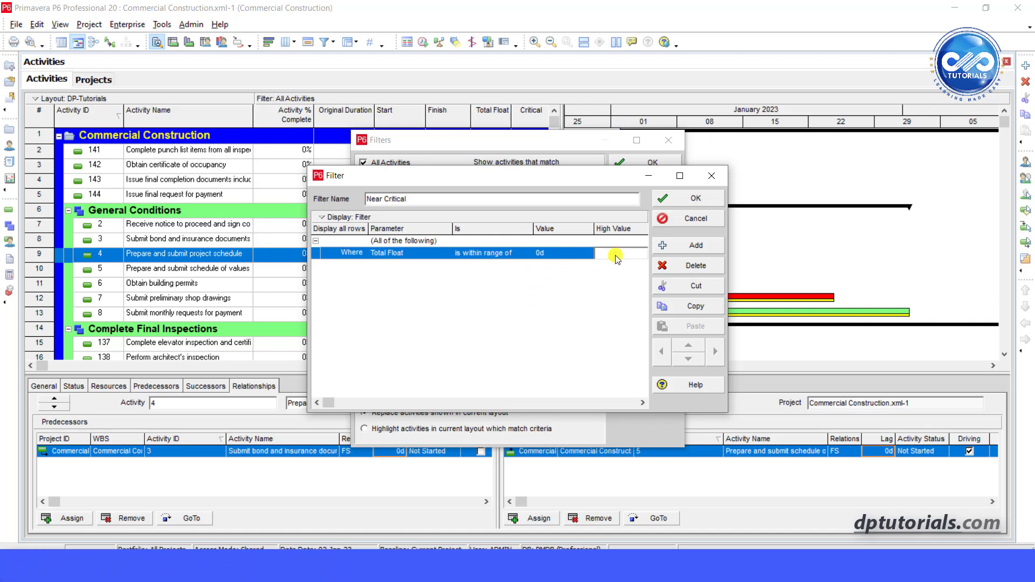
pyautogui.write('10d')
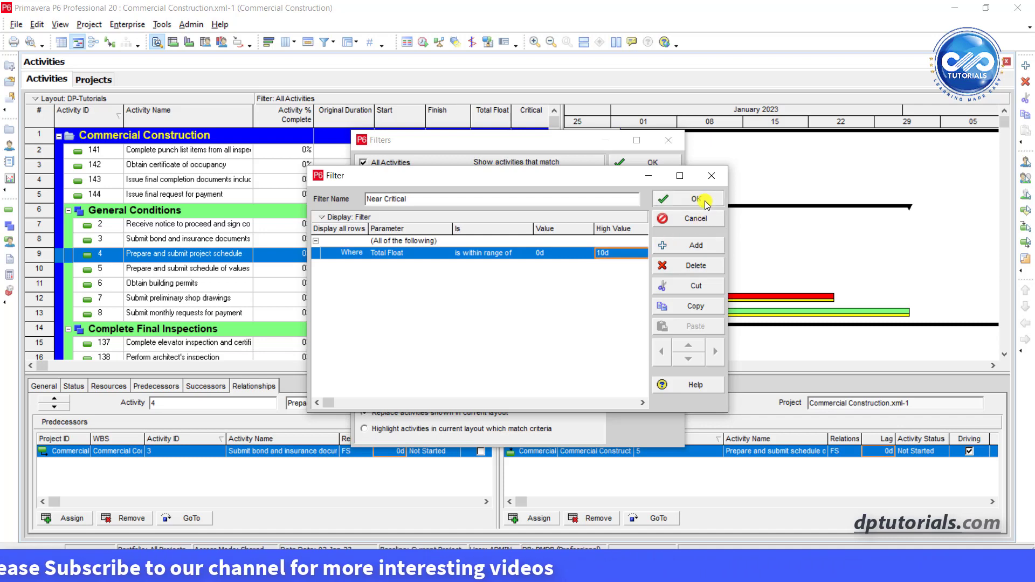
pyautogui.click(692, 198)
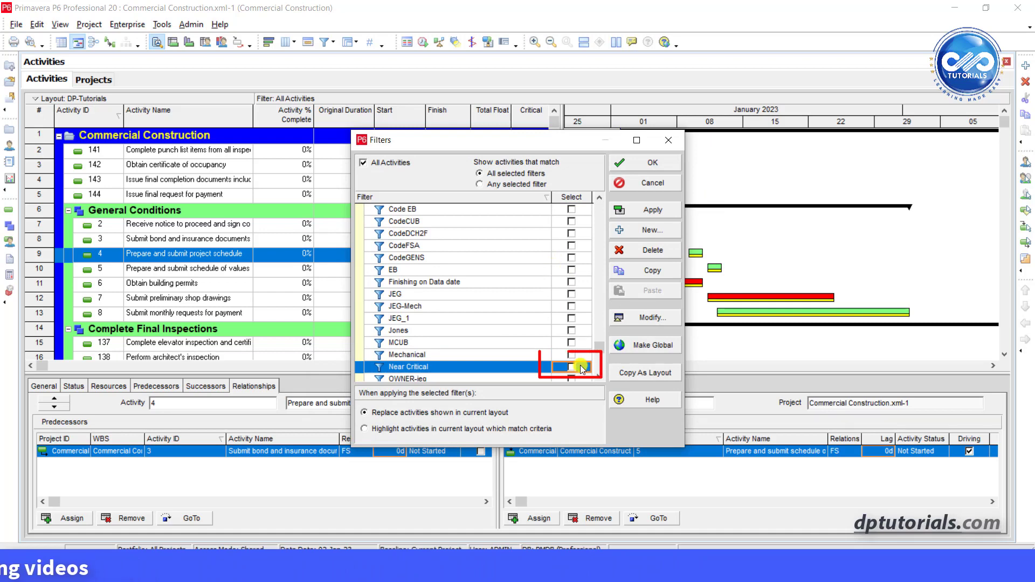
pyautogui.click(571, 367)
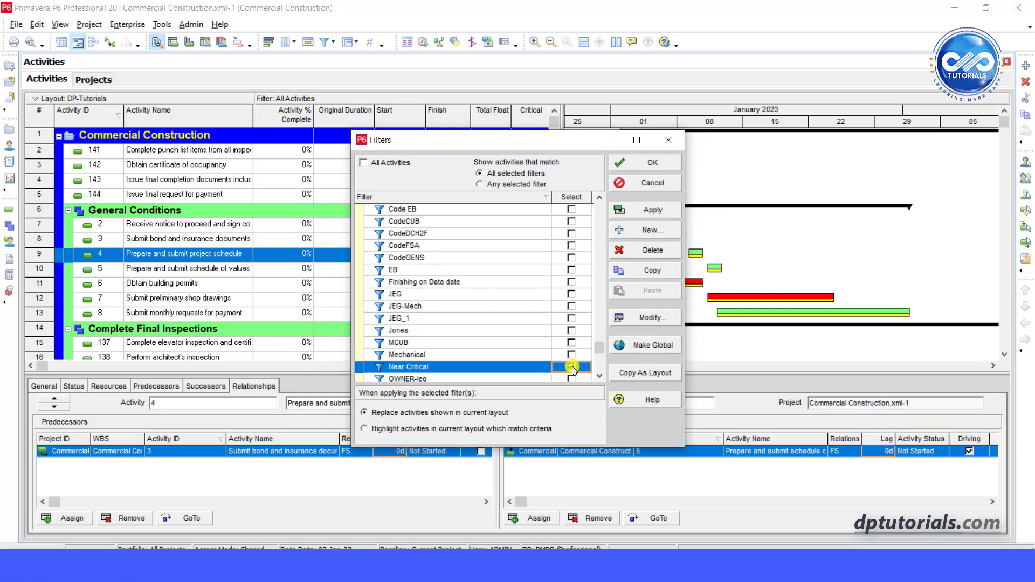
pyautogui.click(364, 162)
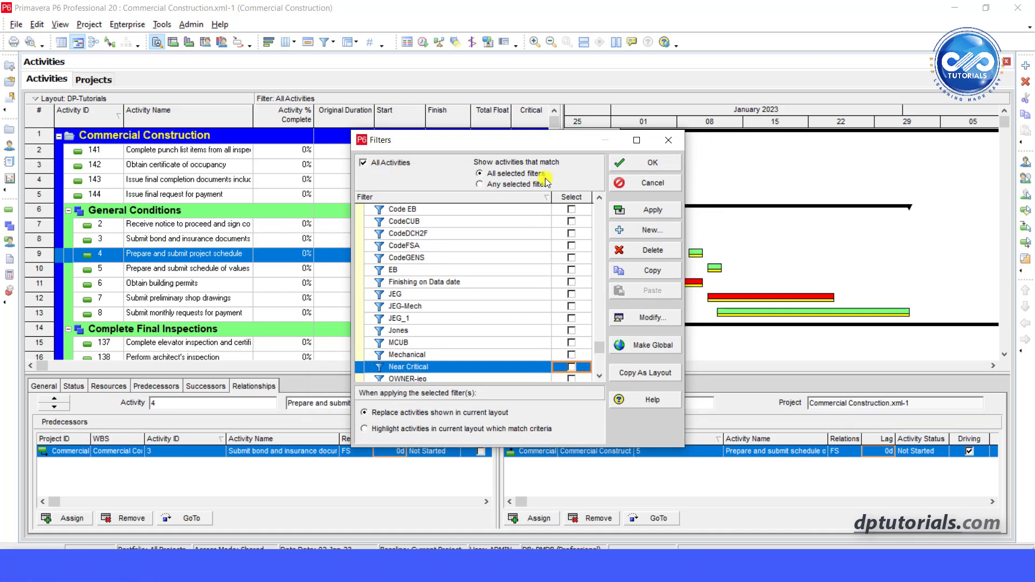
pyautogui.click(643, 162)
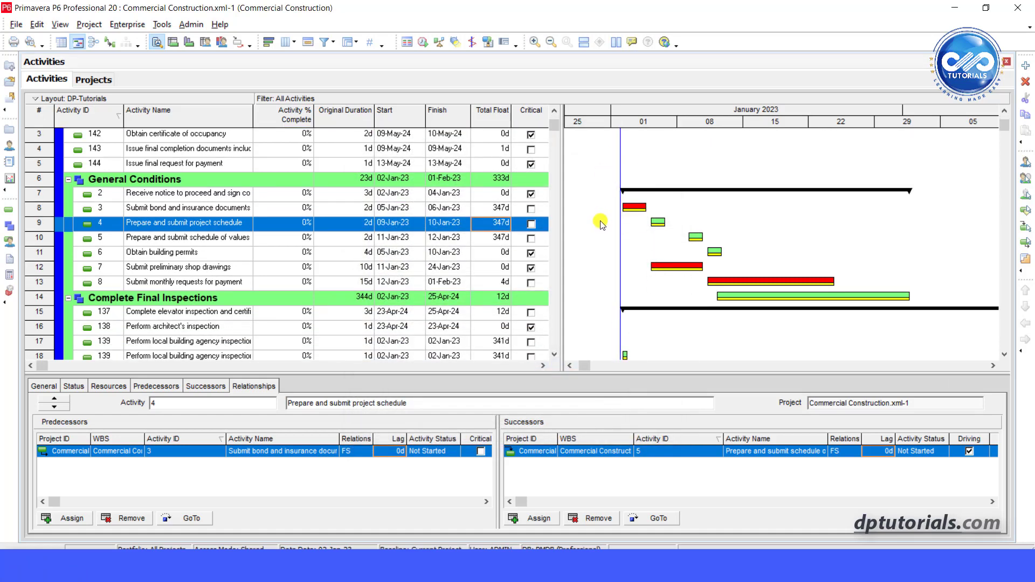
# - Add a Gantt bar named Near Critical and bring up its Filter choices
pyautogui.rightClick(691, 164)
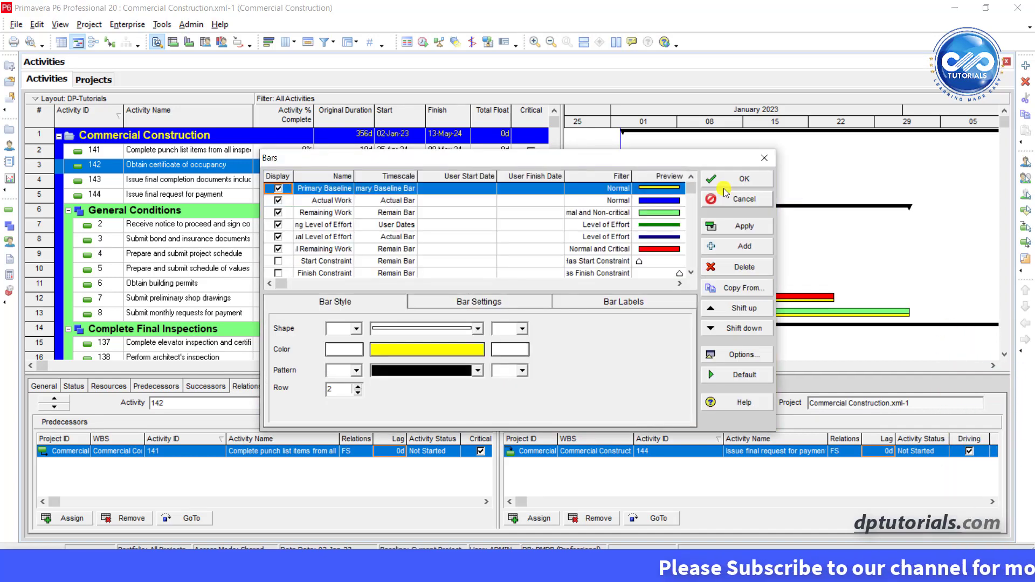
pyautogui.click(744, 246)
pyautogui.write('Near')
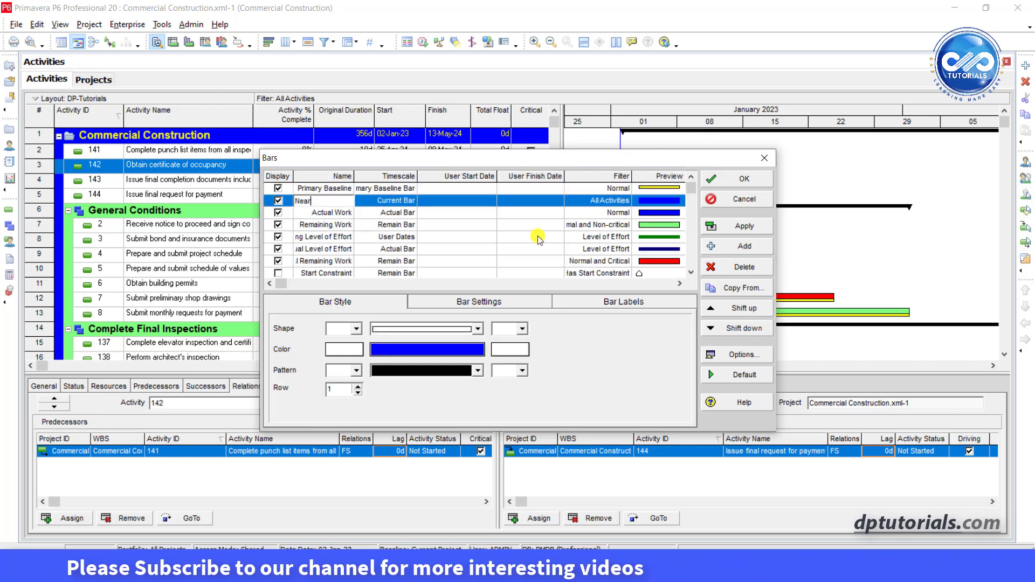
pyautogui.write('Critical')
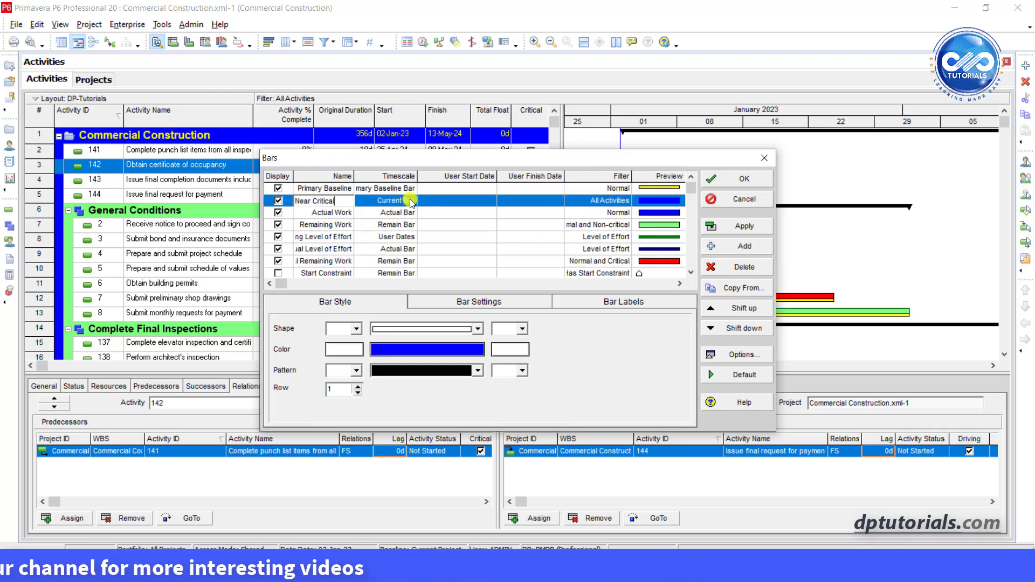
pyautogui.click(412, 200)
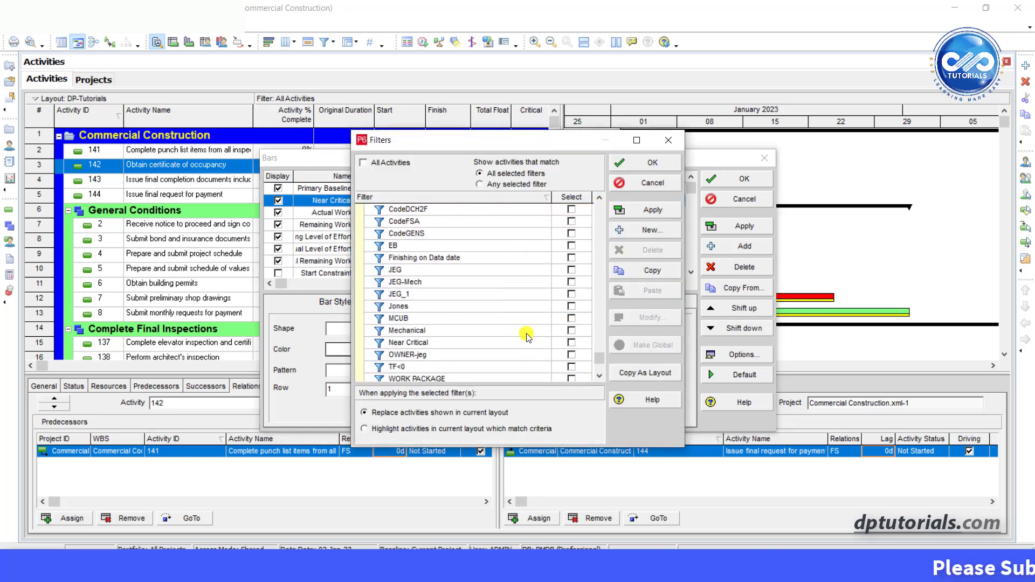
# - Tick the Near Critical filter for the bar and confirm
pyautogui.click(571, 330)
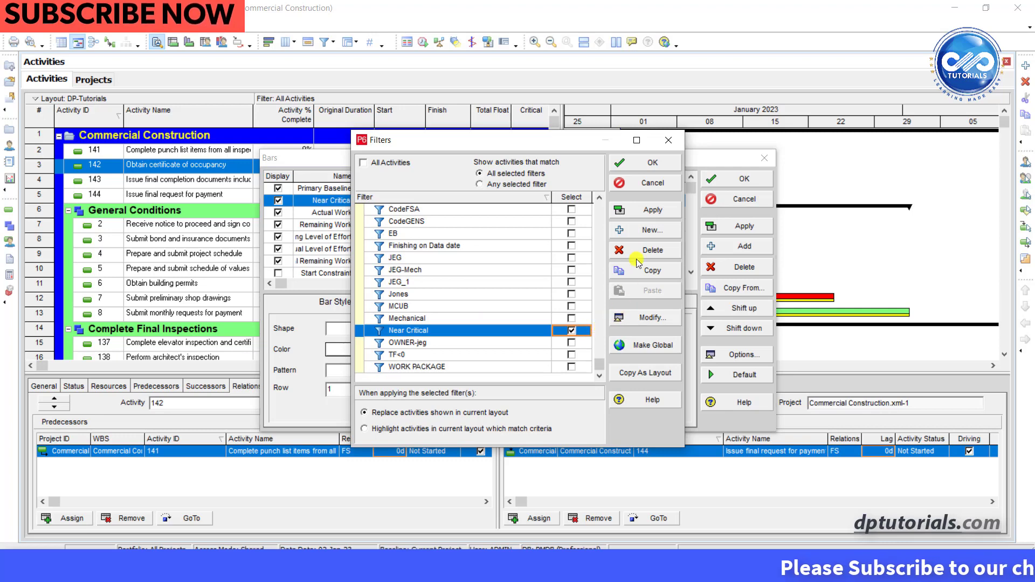
pyautogui.click(652, 162)
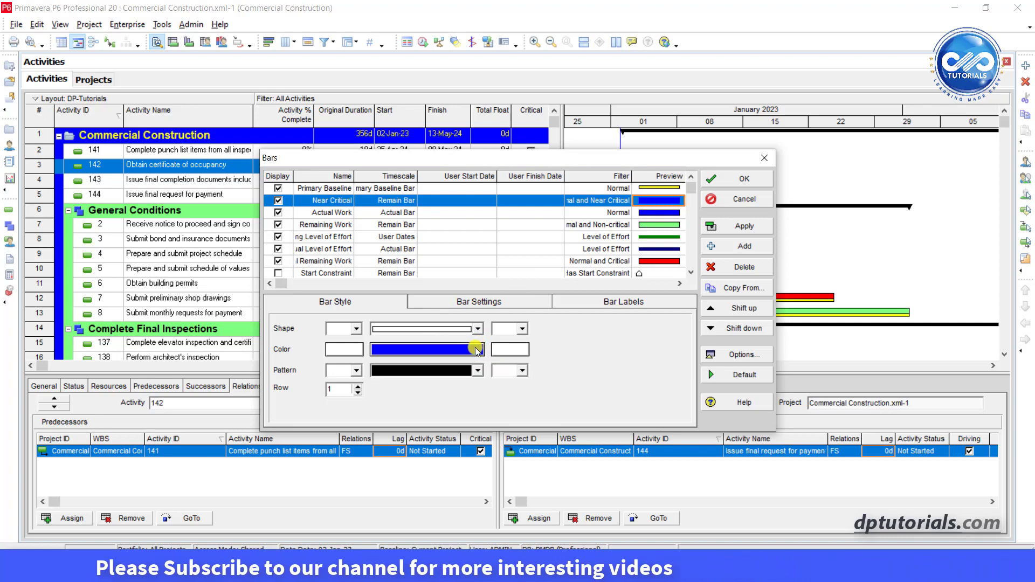
# - Color the Near Critical bar magenta, move it below Remaining Work, and apply
pyautogui.click(477, 349)
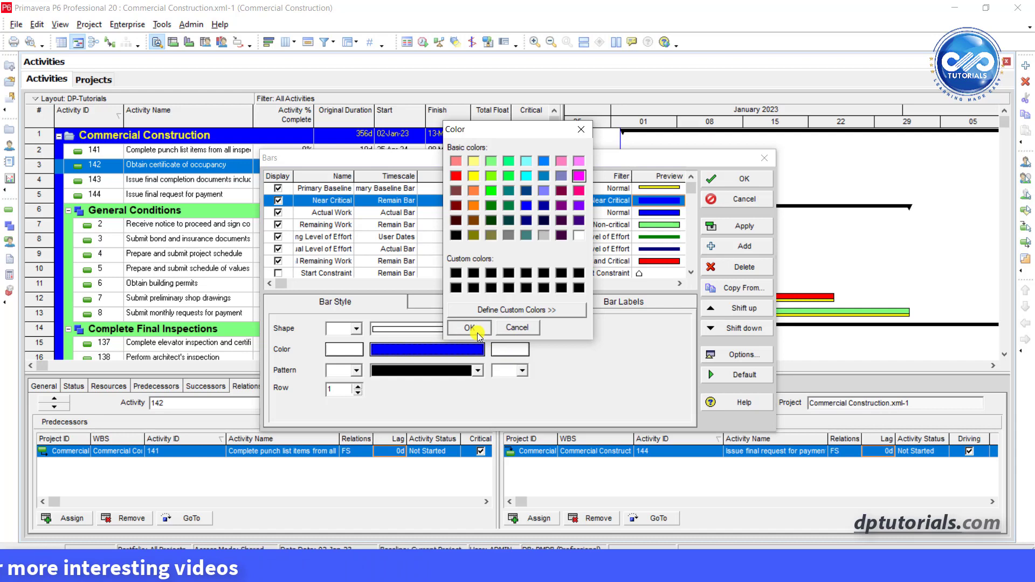
pyautogui.click(468, 328)
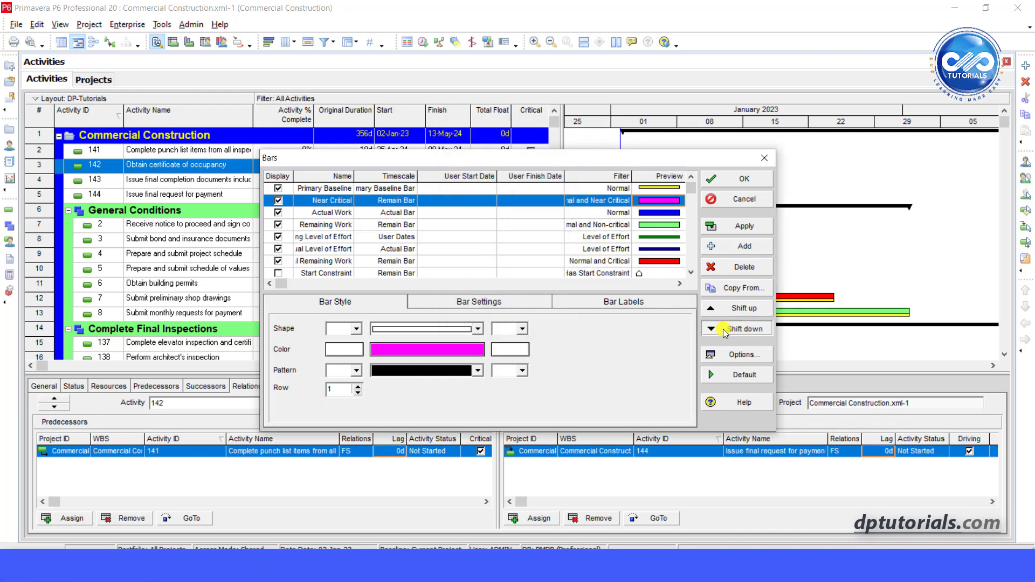
pyautogui.click(743, 329)
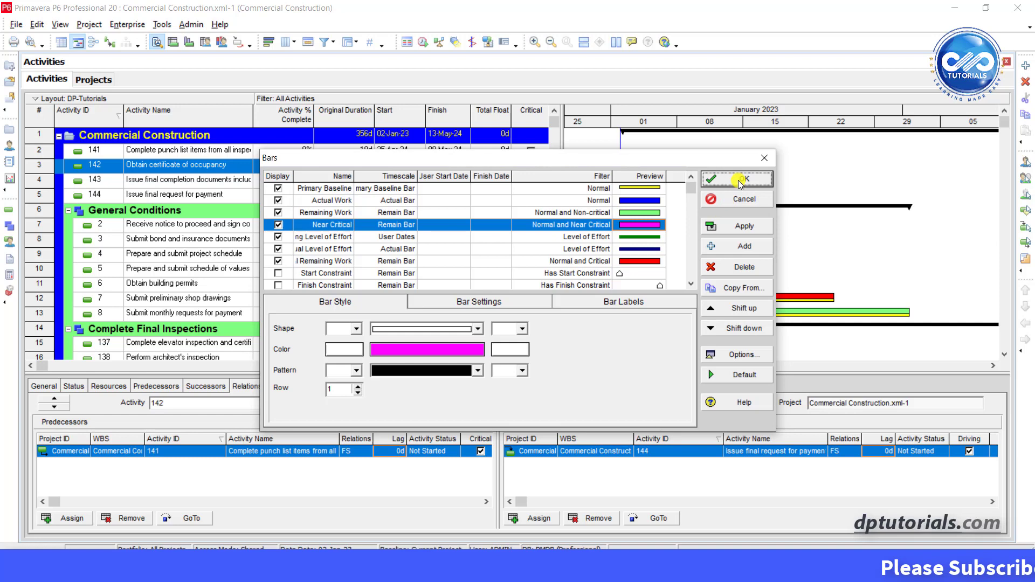
pyautogui.click(735, 179)
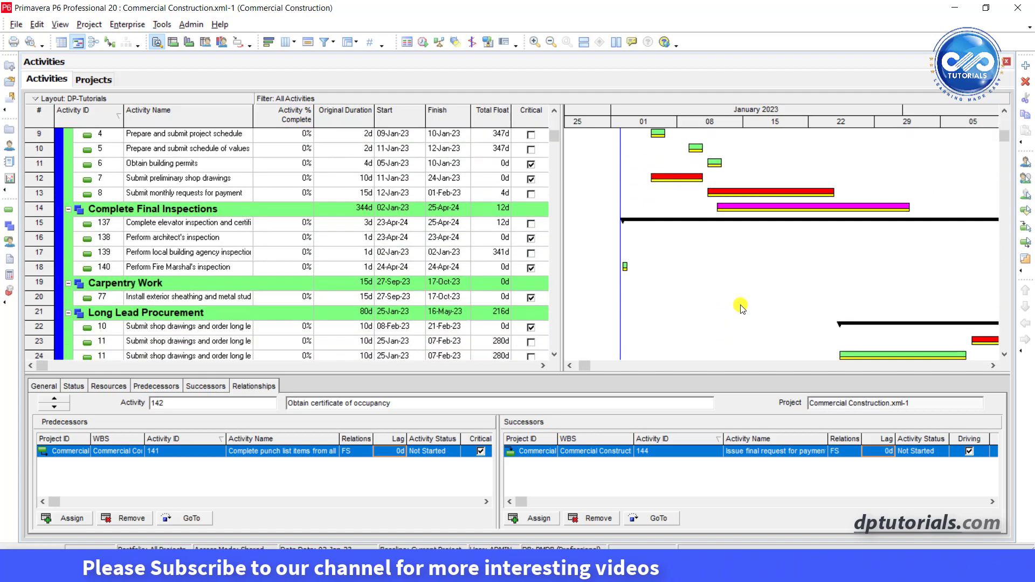
pyautogui.scroll(-3)
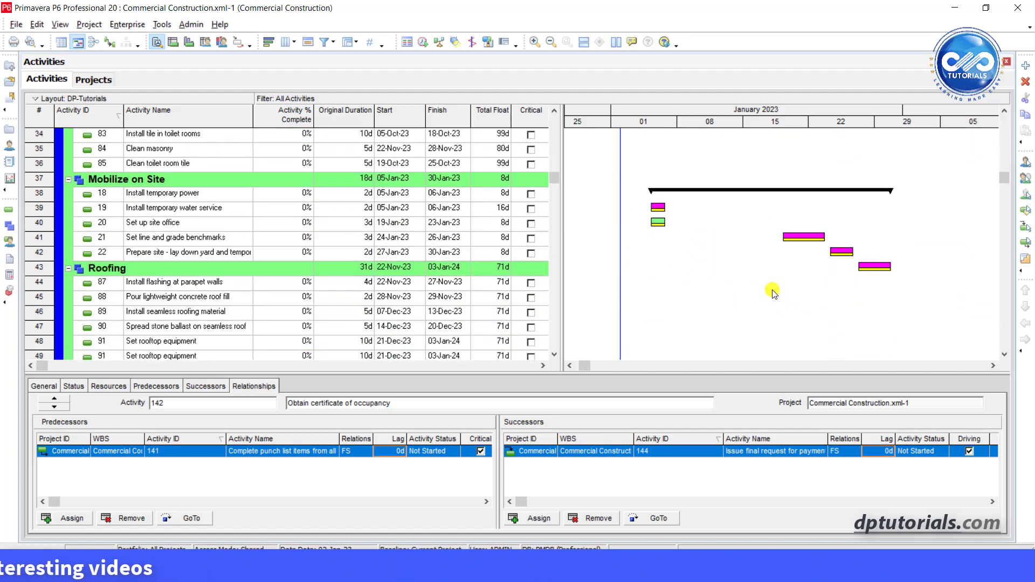
pyautogui.scroll(-3)
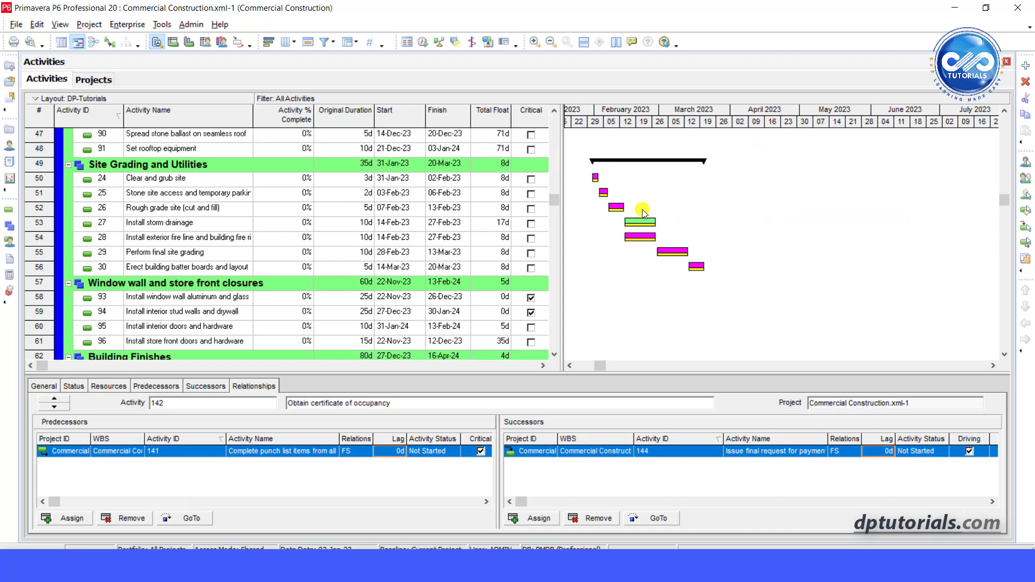
pyautogui.scroll(-3)
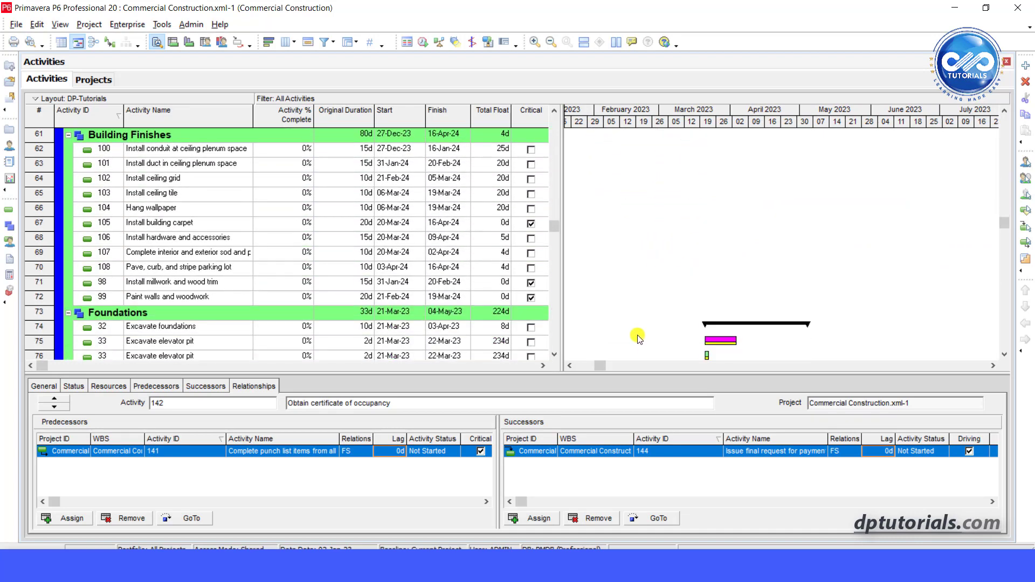
pyautogui.scroll(-3)
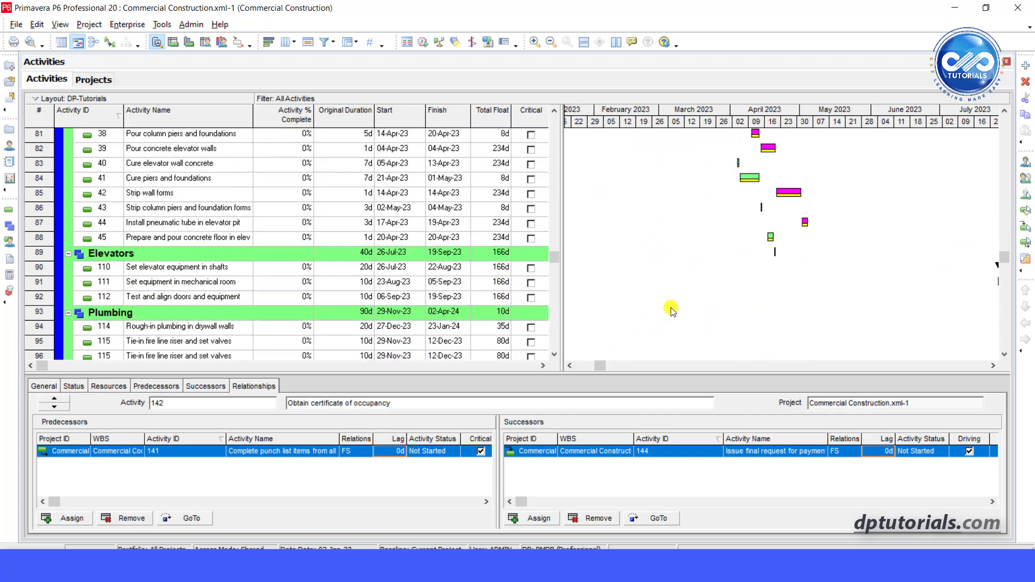
pyautogui.scroll(-3)
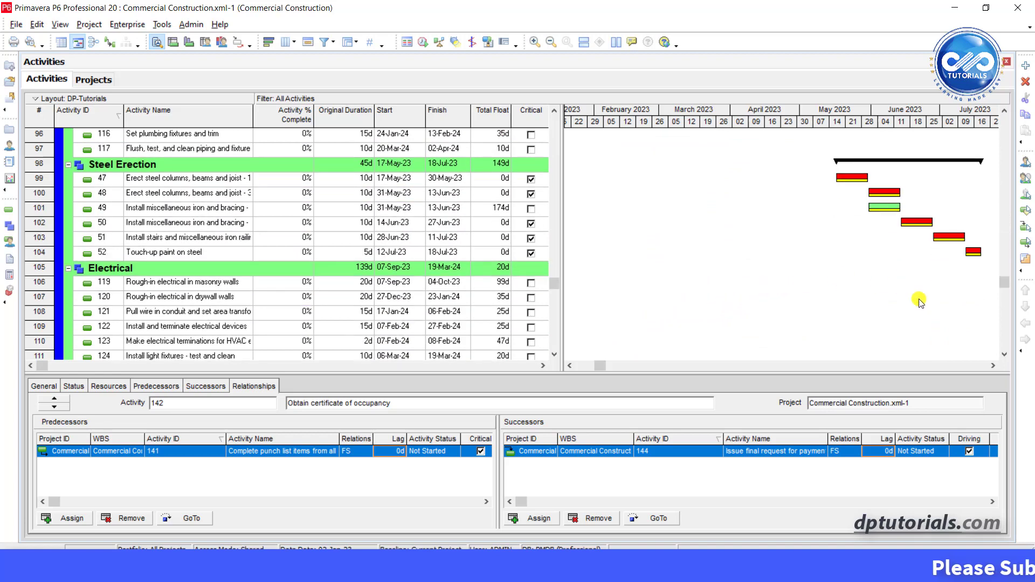